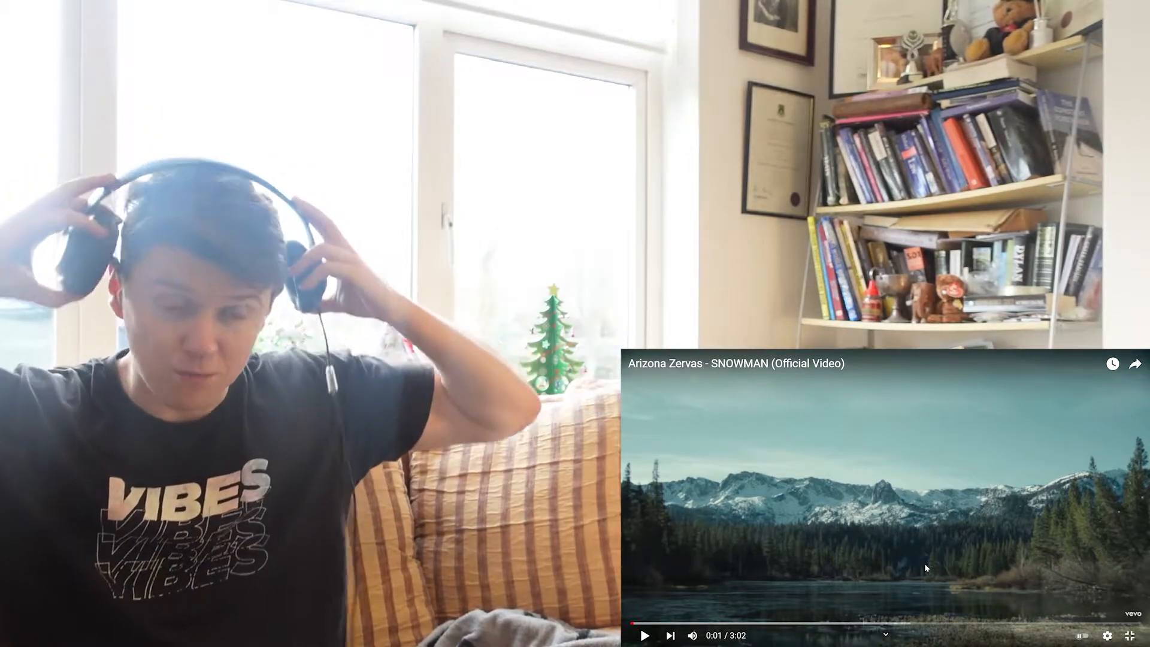
Play the SNOWMAN music video, pause briefly near 0:50, and resume playback
{"action": "left_click", "coordinate": [885, 496]}
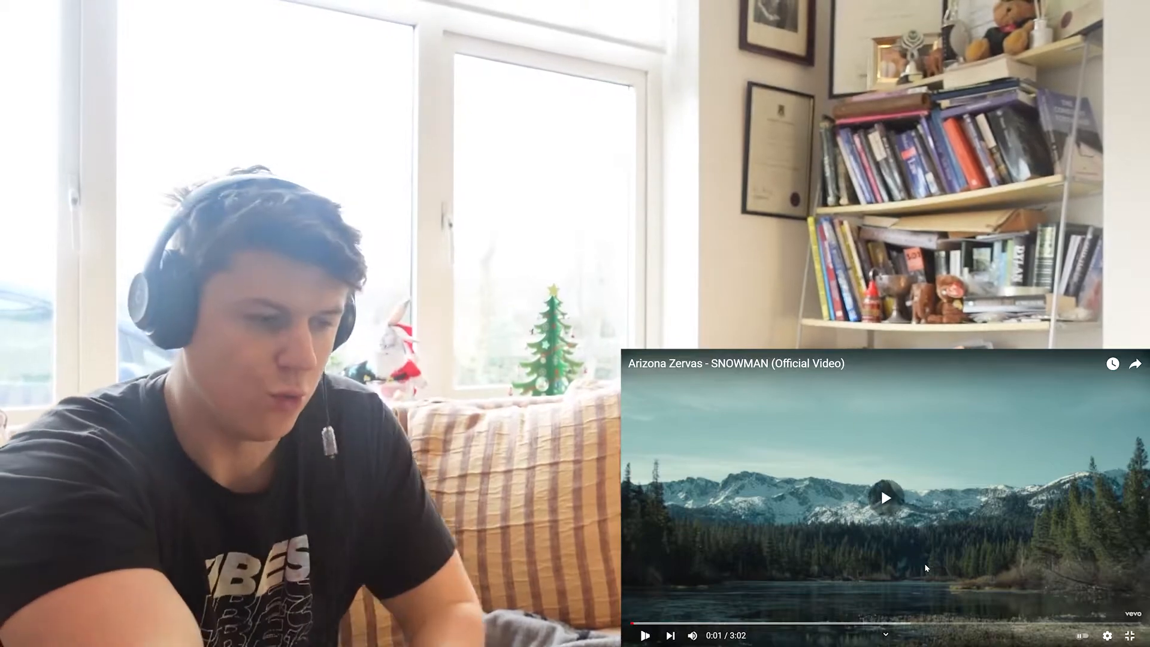
{"action": "left_click", "coordinate": [885, 497]}
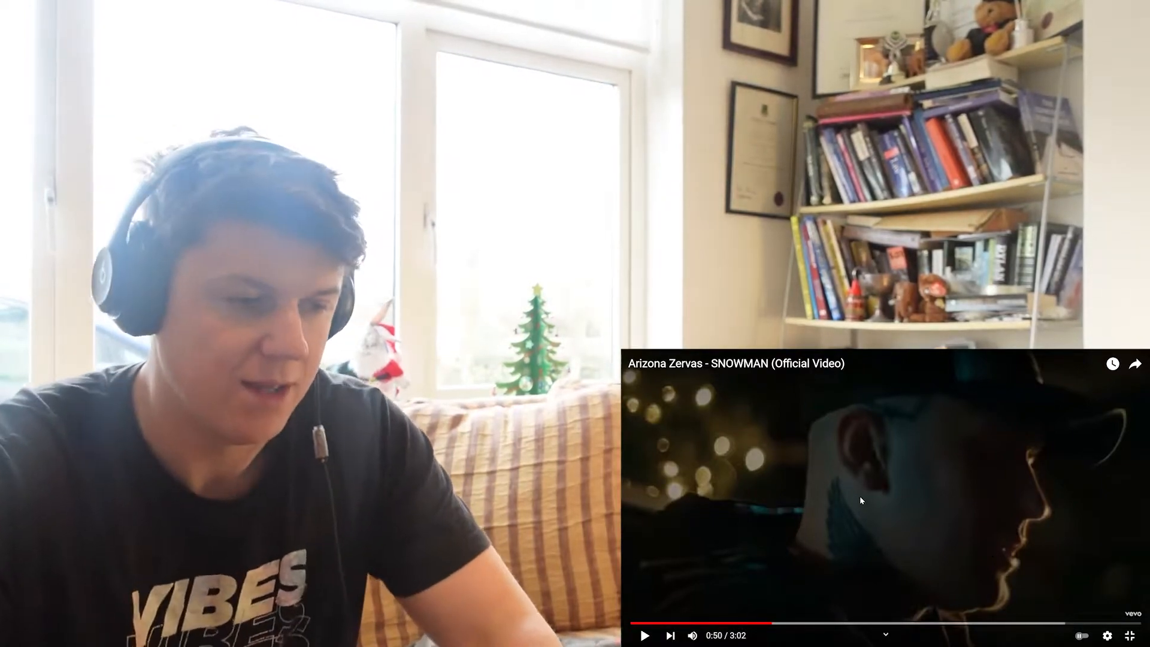
{"action": "left_click", "coordinate": [645, 635]}
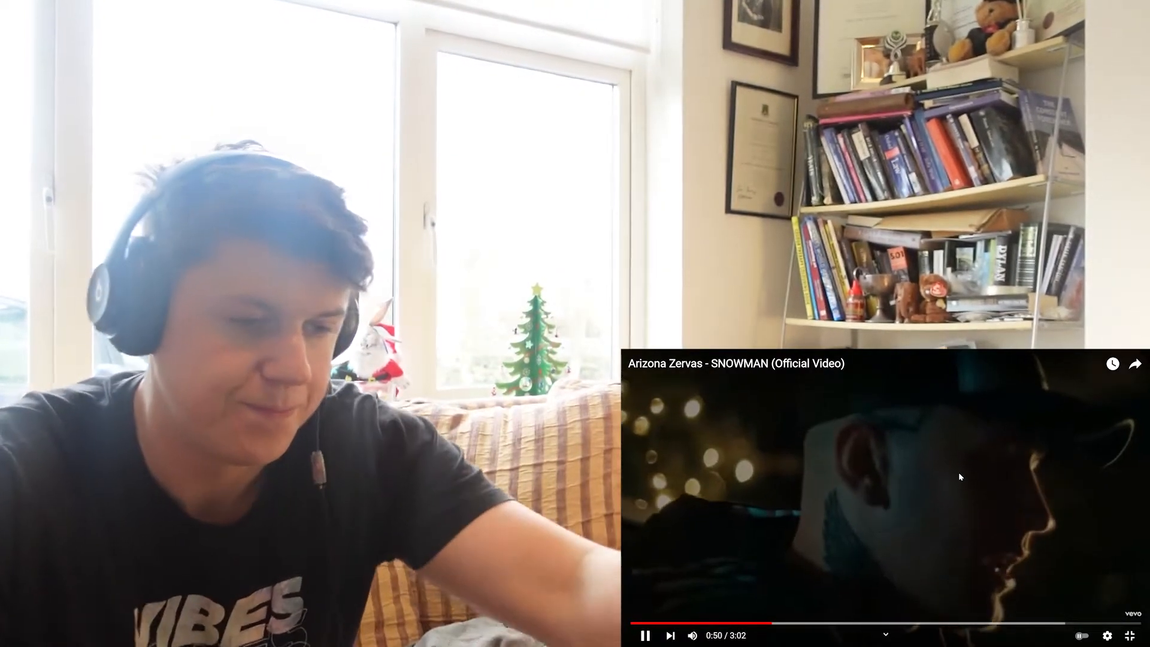